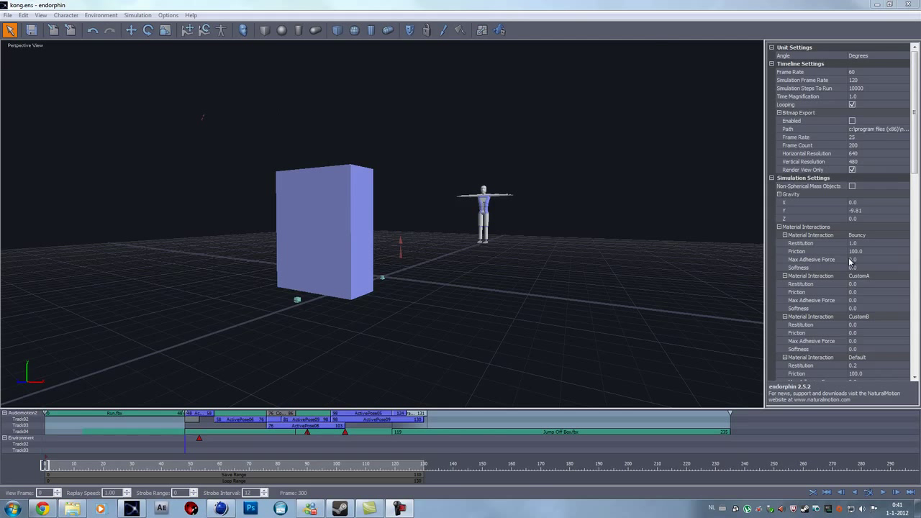
{"action": "mouse_move", "coordinate": [161, 373]}
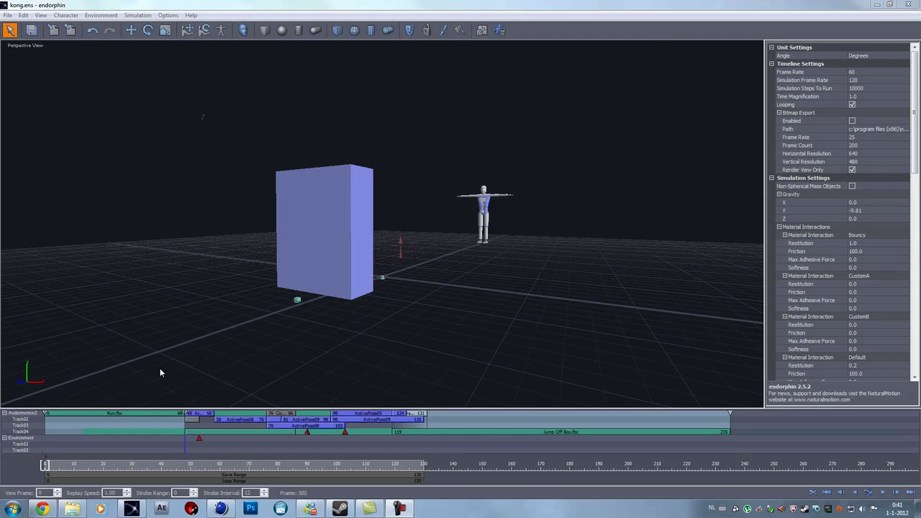
{"action": "mouse_move", "coordinate": [593, 164]}
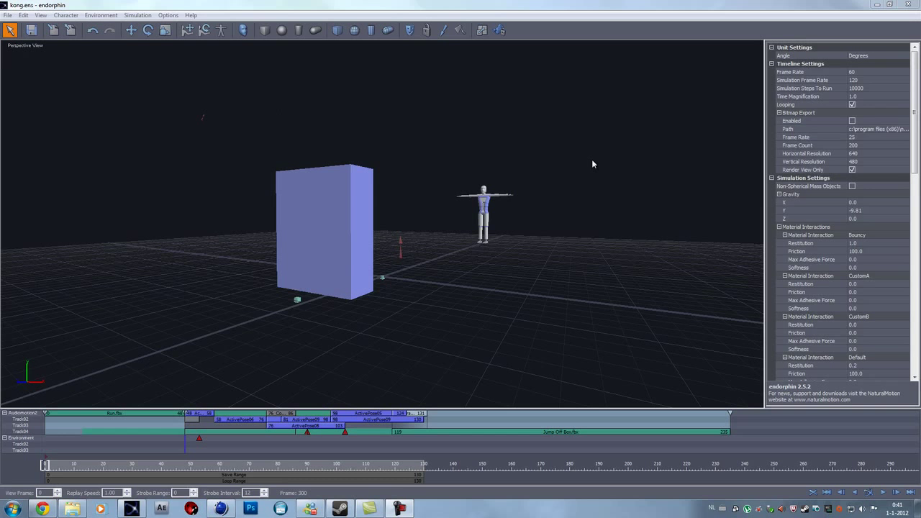
{"action": "mouse_move", "coordinate": [576, 203]}
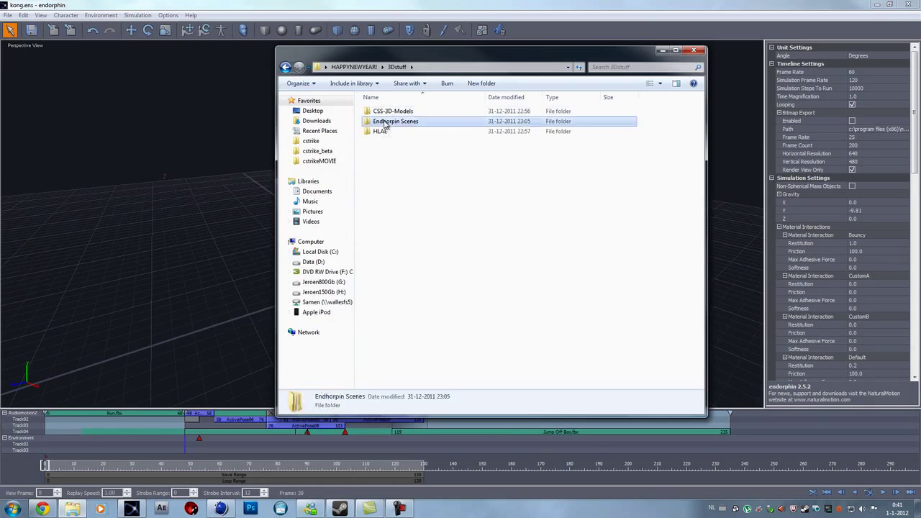
Browse Explorer into the Endhorpin Scenes folder and then the kong folder.
{"action": "double_click", "coordinate": [396, 121]}
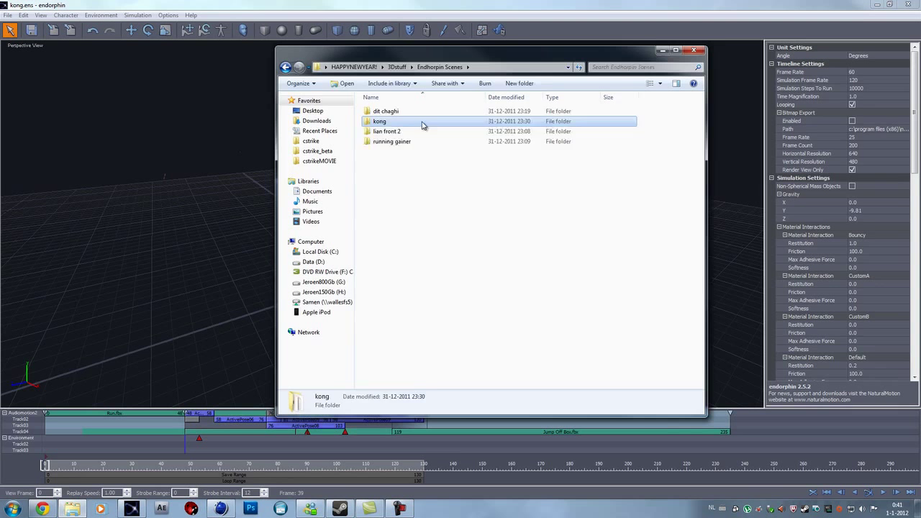
{"action": "double_click", "coordinate": [379, 120]}
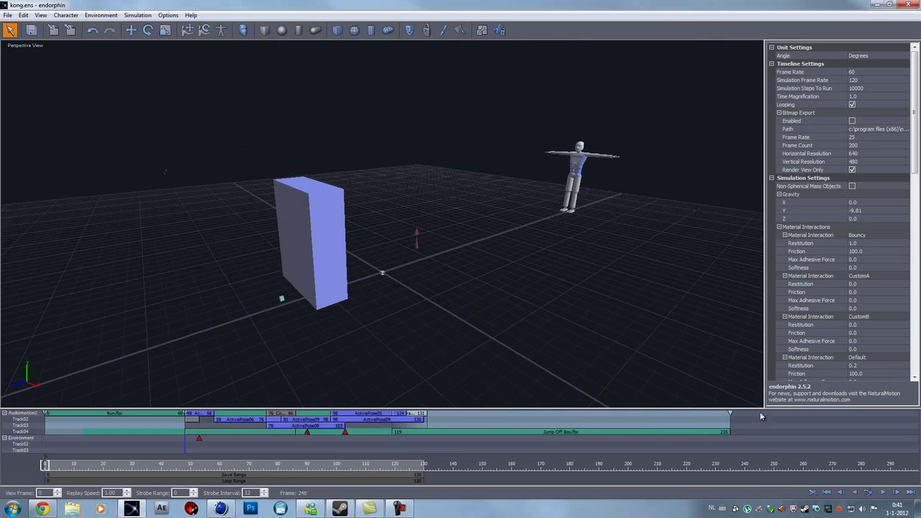
Scrub the kong animation to frames 129 and 48, then to the mid-flip over the box.
{"action": "left_click", "coordinate": [868, 493]}
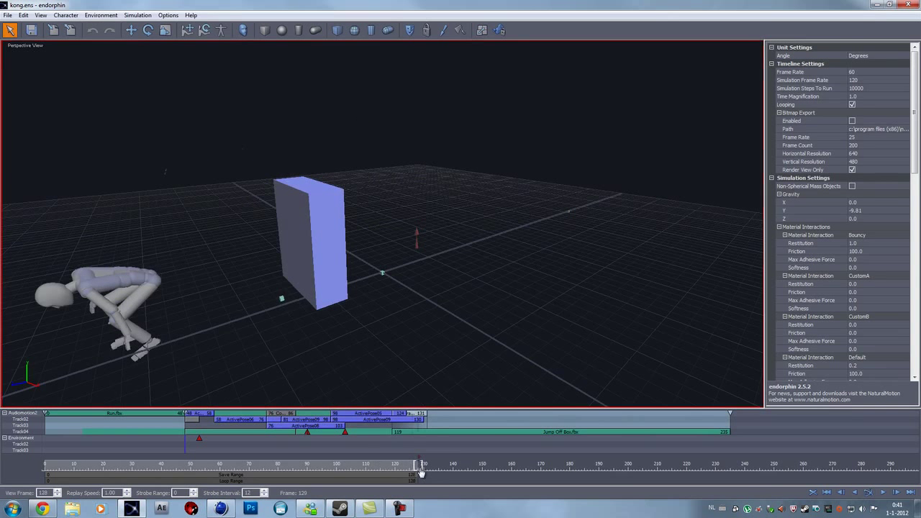
{"action": "left_click_drag", "start_coordinate": [421, 472], "coordinate": [185, 471]}
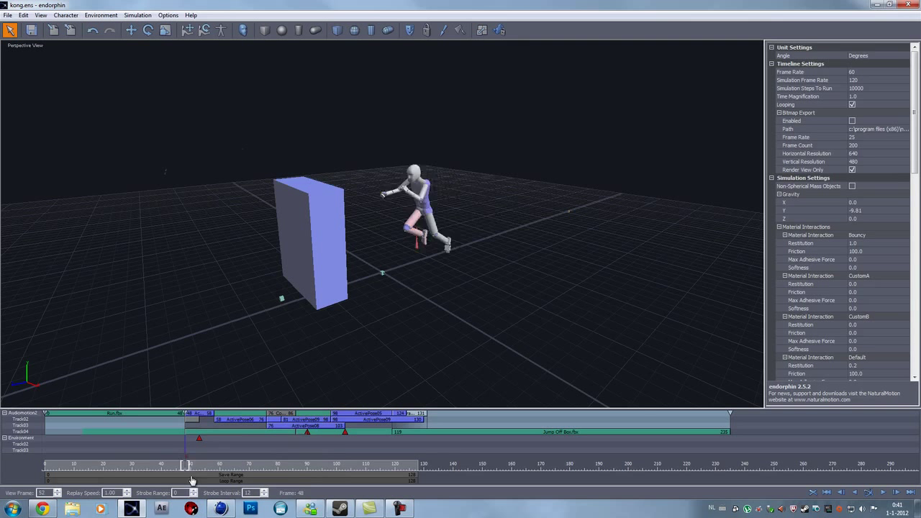
{"action": "left_click_drag", "start_coordinate": [184, 471], "coordinate": [340, 472]}
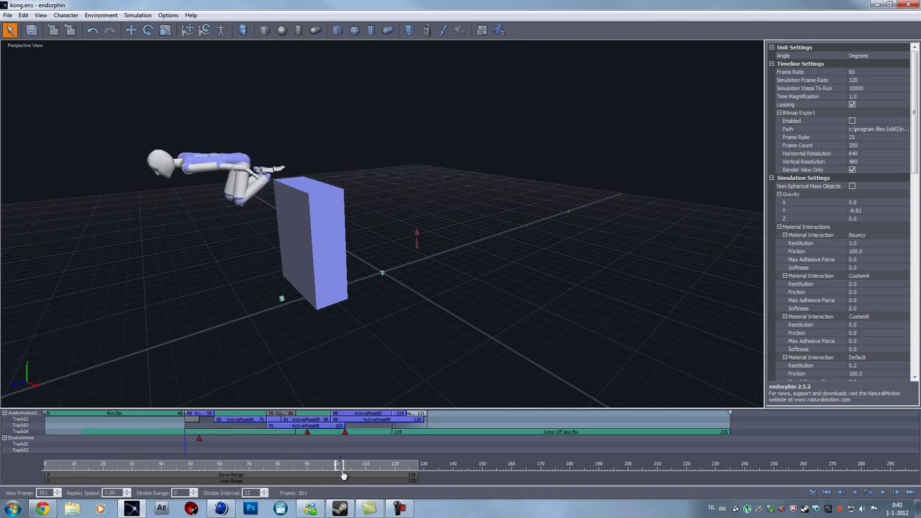
{"action": "left_click_drag", "start_coordinate": [342, 466], "coordinate": [179, 466]}
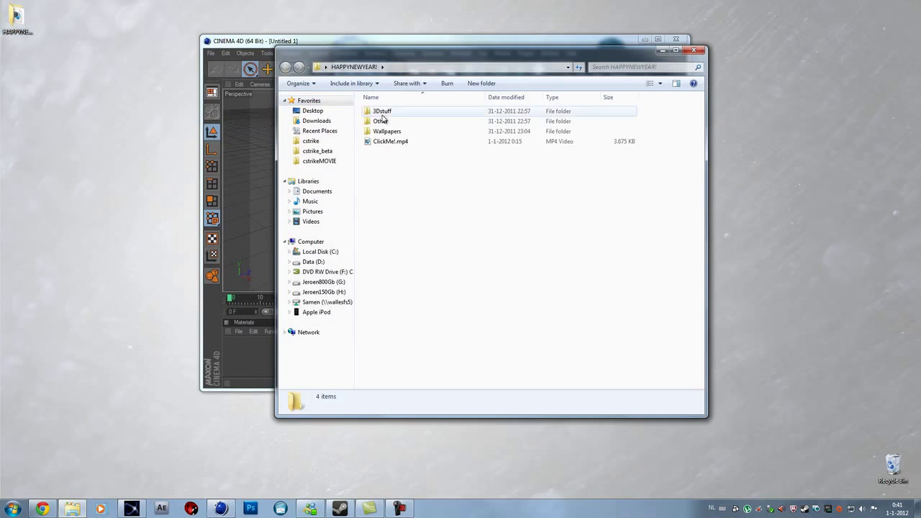
Browse through 3Dstuff into the kong folder and select the kong.fbx export.
{"action": "double_click", "coordinate": [382, 110]}
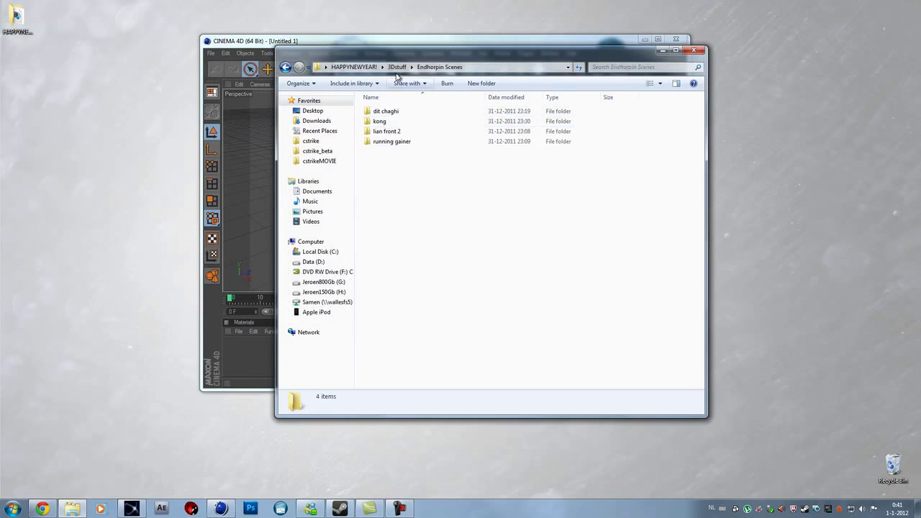
{"action": "double_click", "coordinate": [380, 121]}
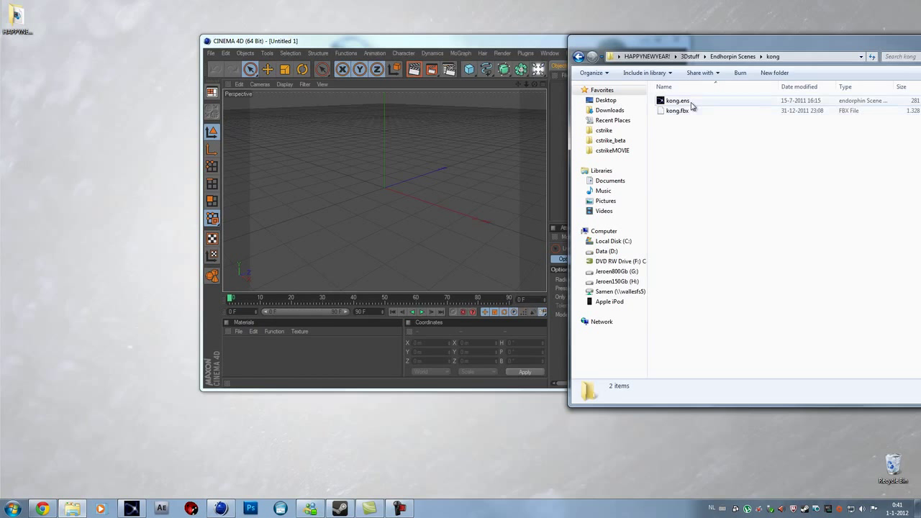
{"action": "left_click", "coordinate": [676, 111]}
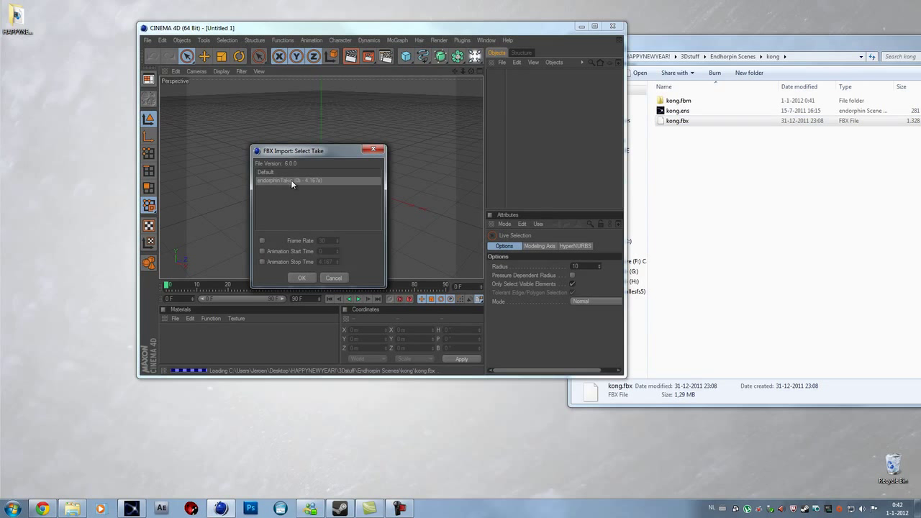
Move the FBX Select Take dialog aside and import the endorphinTake take.
{"action": "left_click_drag", "start_coordinate": [293, 150], "coordinate": [270, 93]}
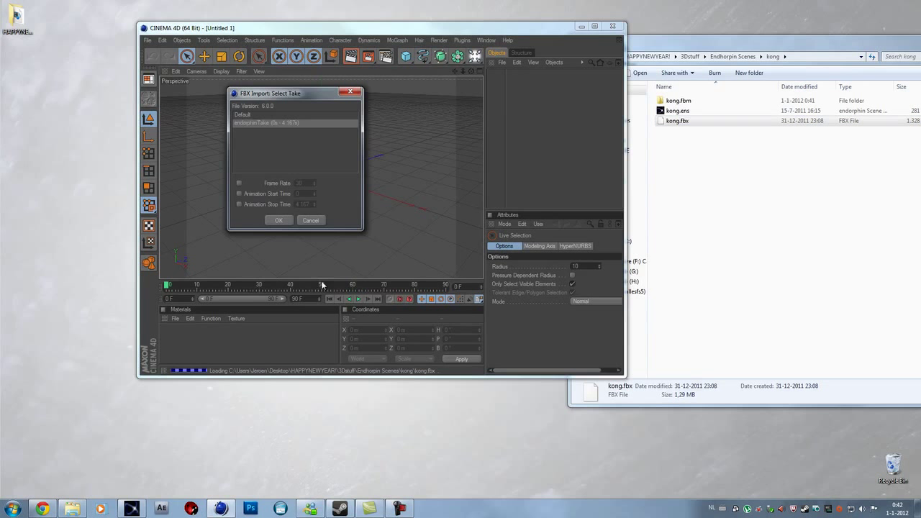
{"action": "mouse_move", "coordinate": [393, 333]}
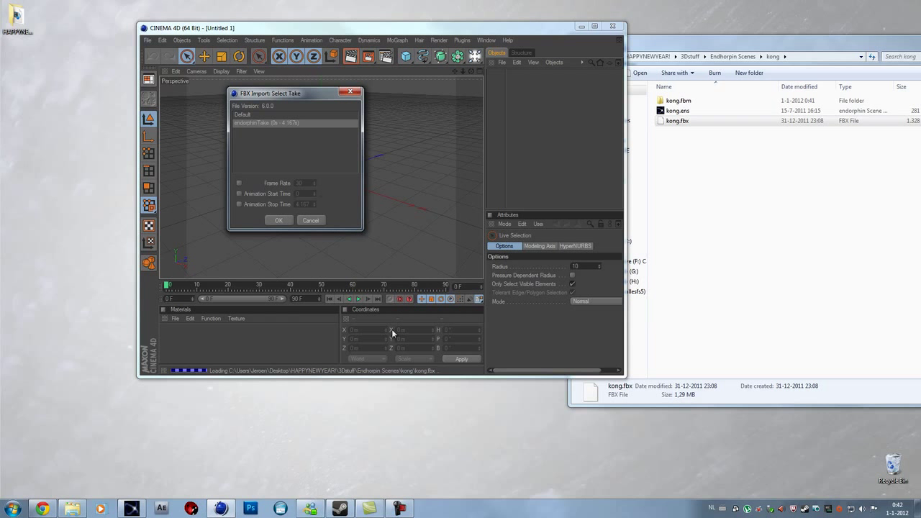
{"action": "left_click", "coordinate": [278, 220]}
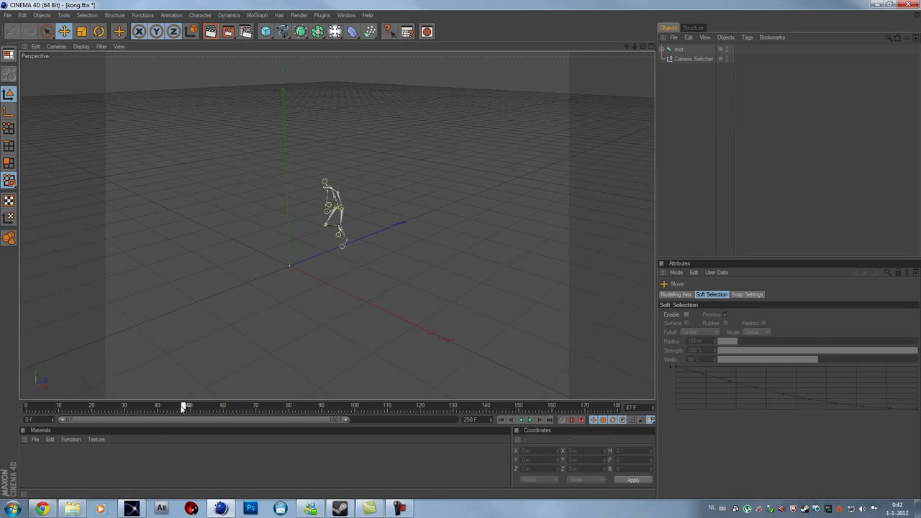
Scrub the imported skeleton to frames 77, 74 and about 51 to check the flip.
{"action": "left_click_drag", "start_coordinate": [183, 407], "coordinate": [272, 407]}
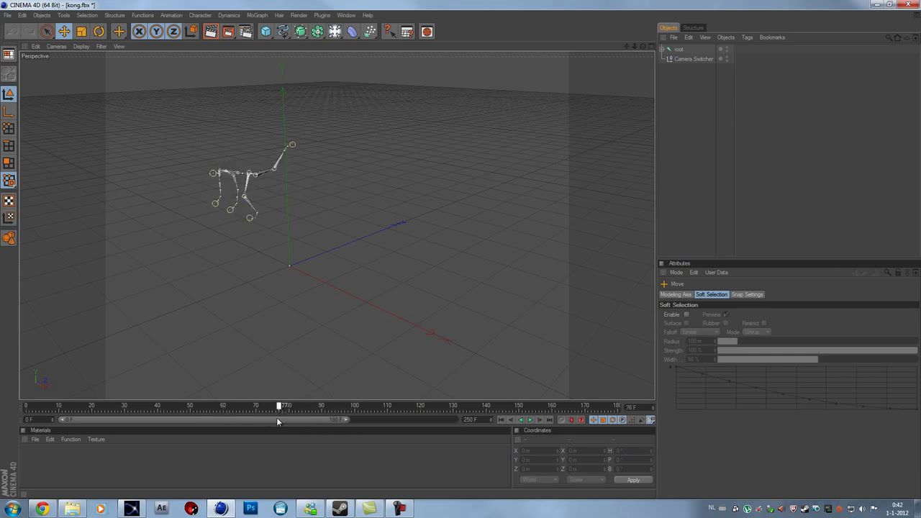
{"action": "left_click_drag", "start_coordinate": [279, 407], "coordinate": [269, 407]}
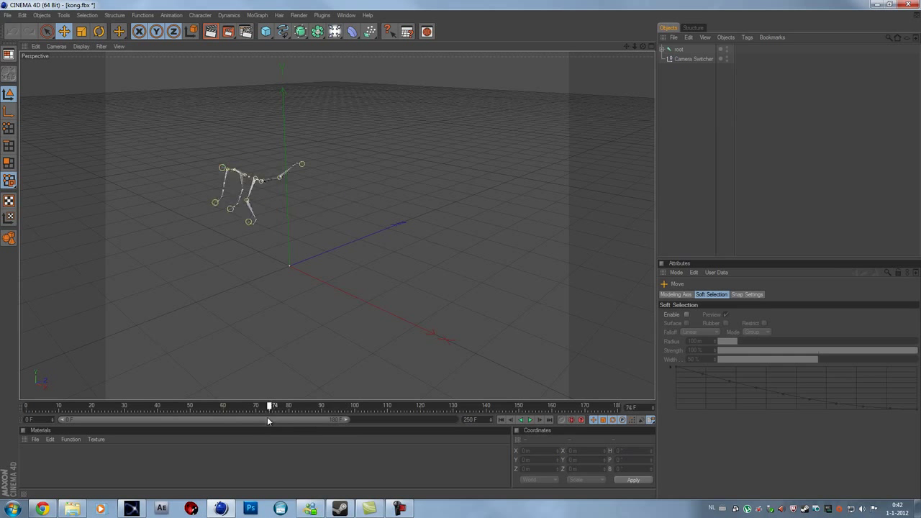
{"action": "left_click_drag", "start_coordinate": [269, 420], "coordinate": [331, 420]}
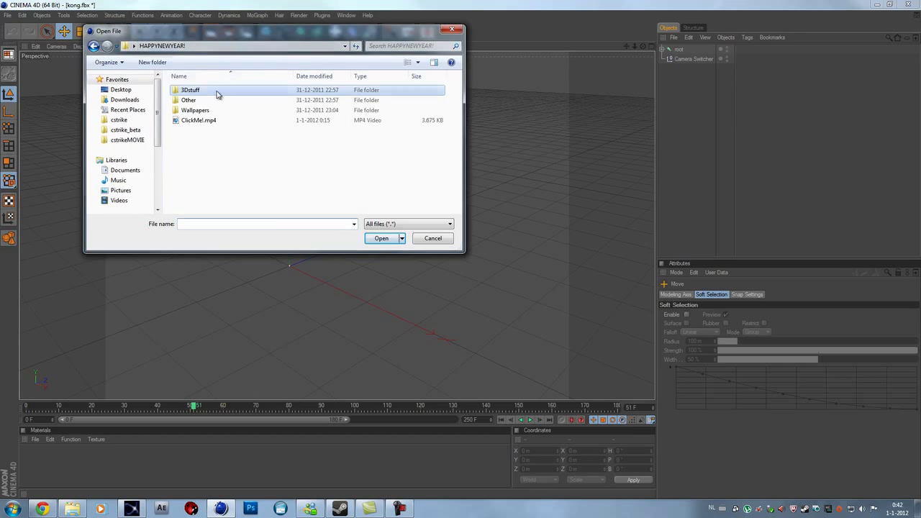
Merge tphoenix.obj from 3Dstuff > CSS-3D-Models > T_phoenix into the kong scene.
{"action": "double_click", "coordinate": [190, 90]}
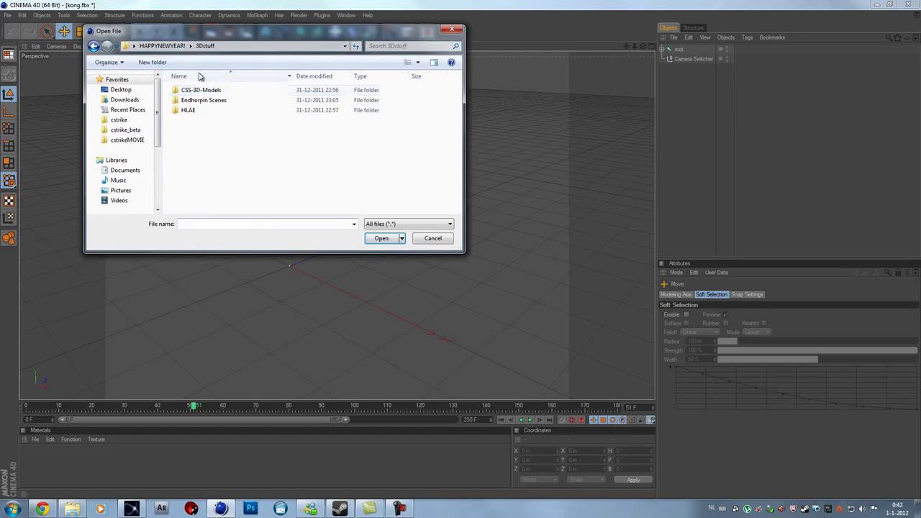
{"action": "double_click", "coordinate": [200, 90]}
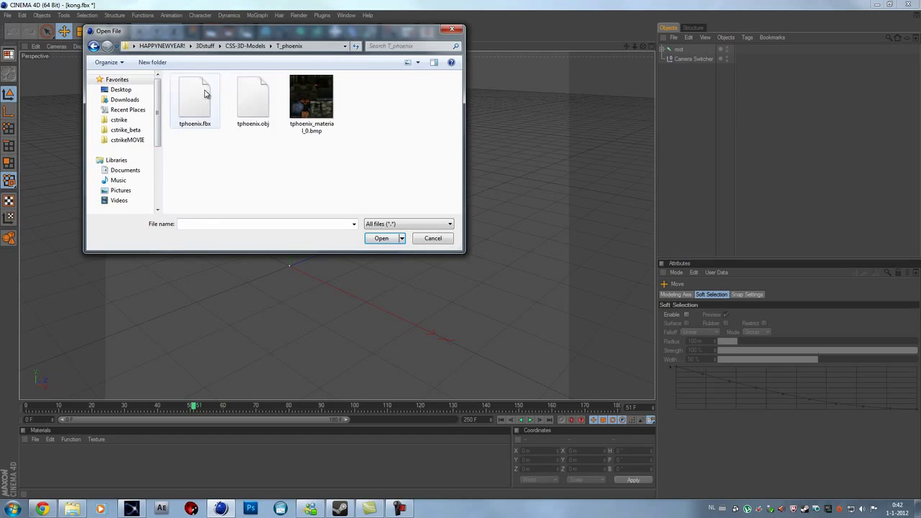
{"action": "left_click", "coordinate": [252, 97]}
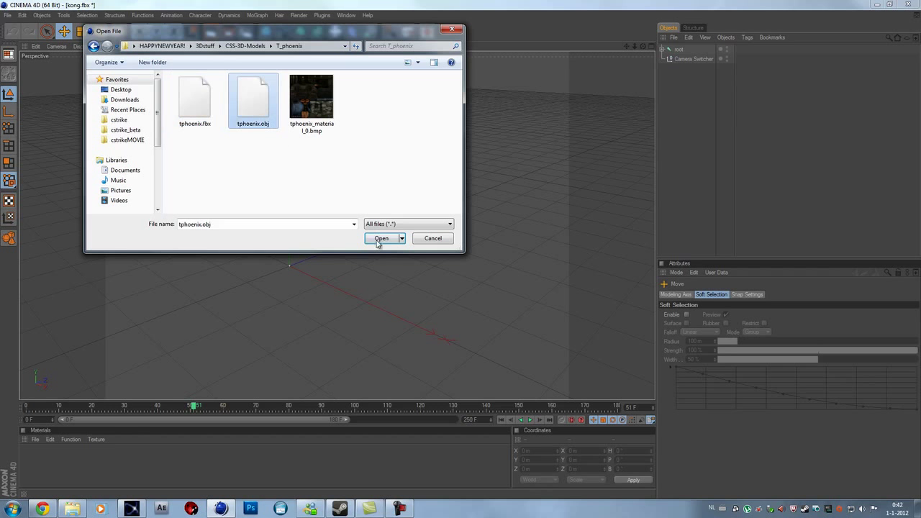
{"action": "left_click", "coordinate": [381, 239]}
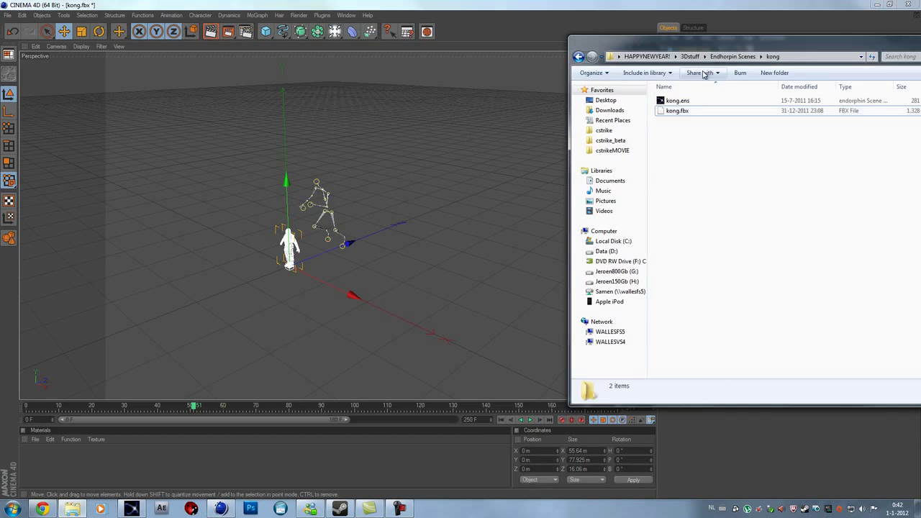
Apply the phoenix bmp texture from 3Dstuff without copying the image to the document folder.
{"action": "left_click", "coordinate": [646, 56]}
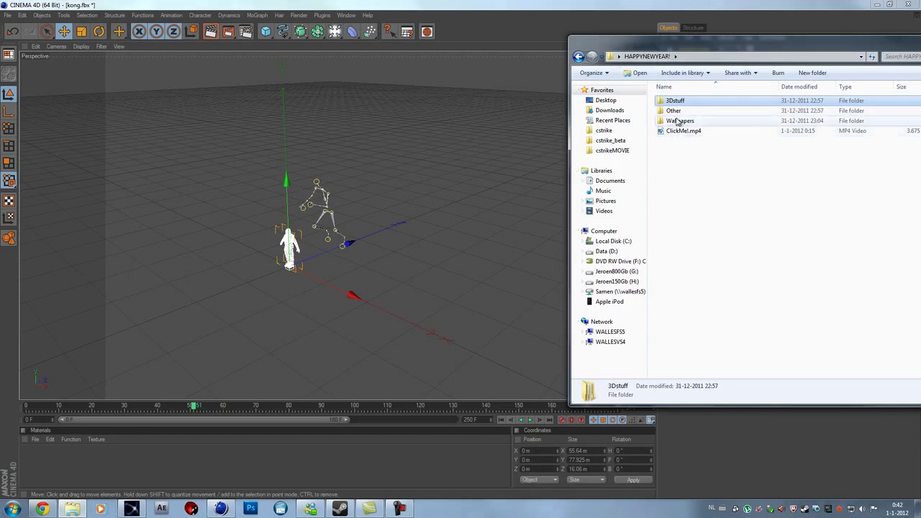
{"action": "double_click", "coordinate": [675, 100]}
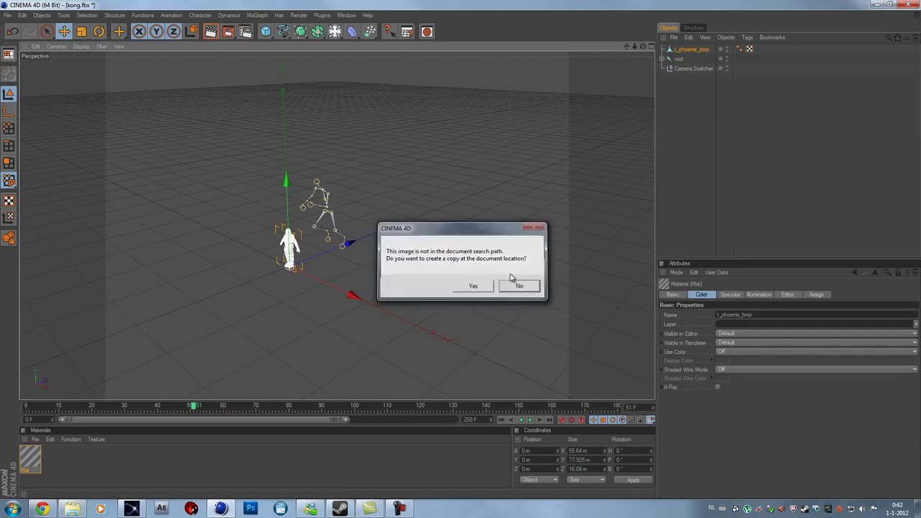
{"action": "left_click", "coordinate": [519, 285]}
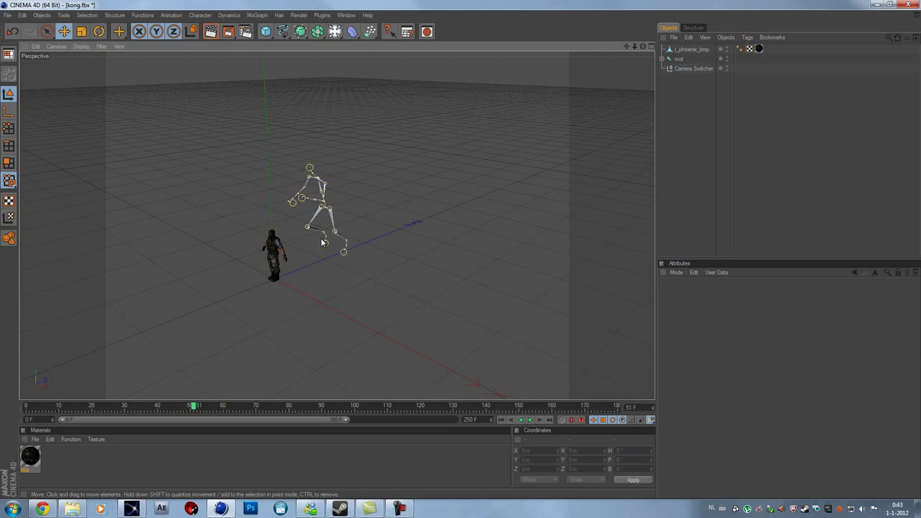
{"action": "mouse_move", "coordinate": [49, 399]}
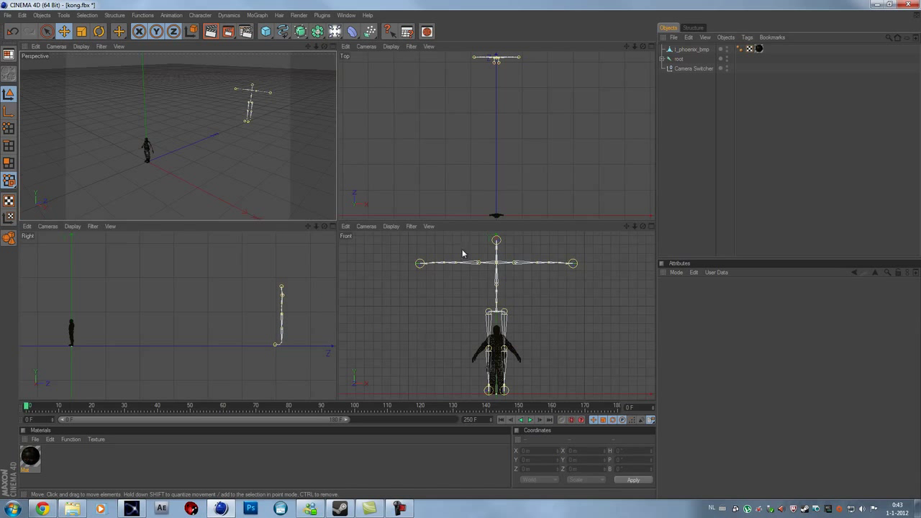
Select the kong skeleton to move it over the phoenix mesh.
{"action": "left_click", "coordinate": [669, 59]}
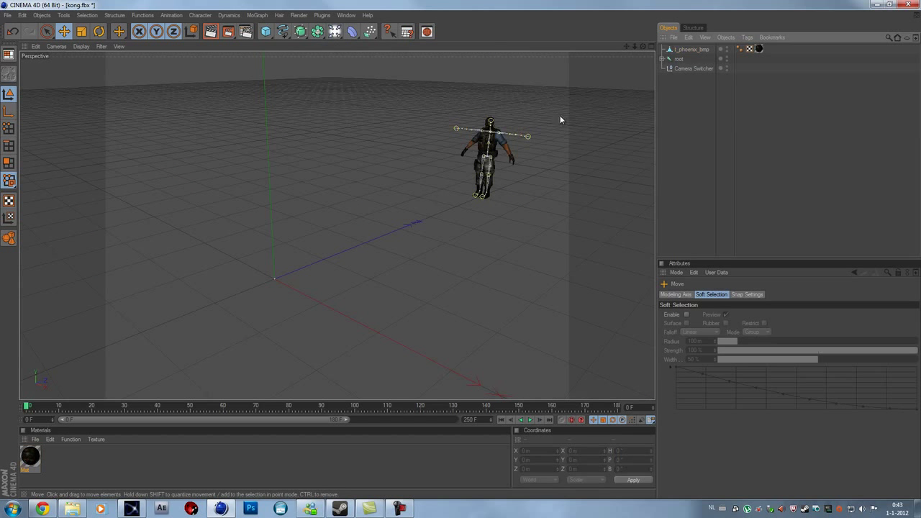
{"action": "mouse_move", "coordinate": [390, 154]}
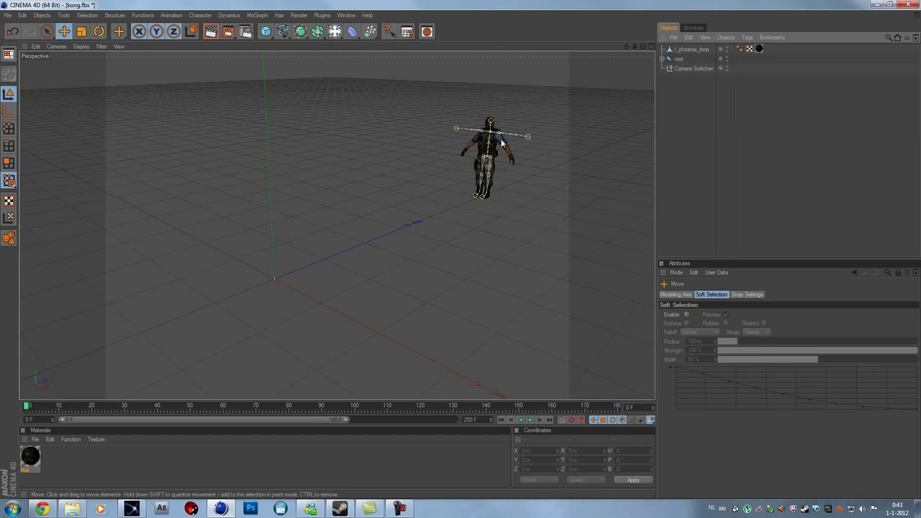
Expand the root joint, select RightClavicleJoint, and switch to the four-view layout.
{"action": "left_click", "coordinate": [677, 59]}
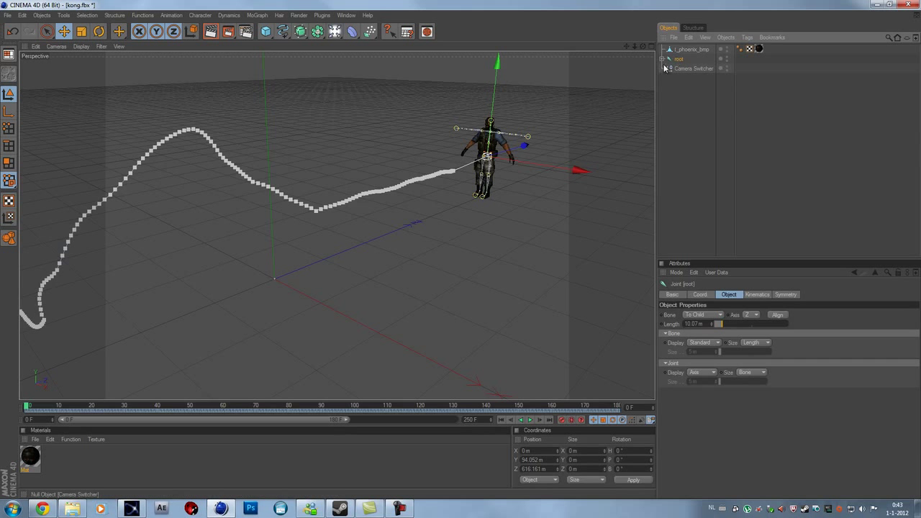
{"action": "left_click", "coordinate": [663, 59]}
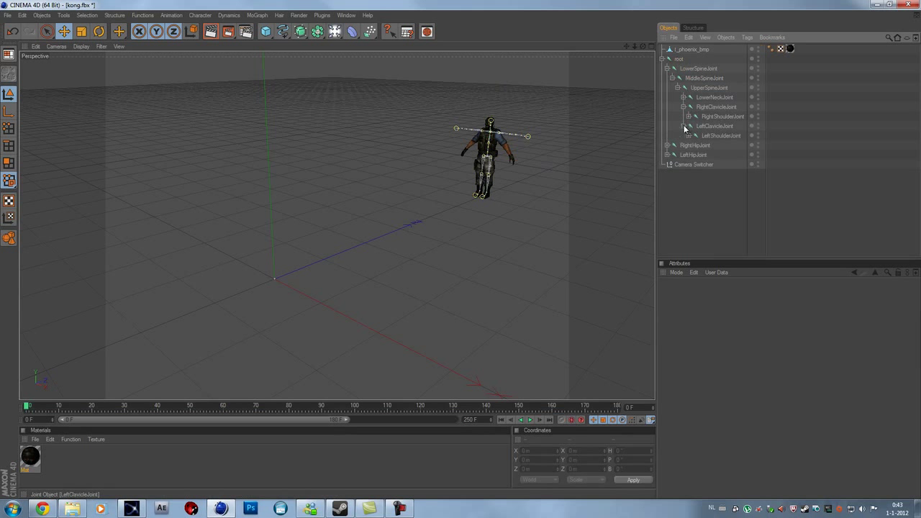
{"action": "left_click", "coordinate": [717, 107]}
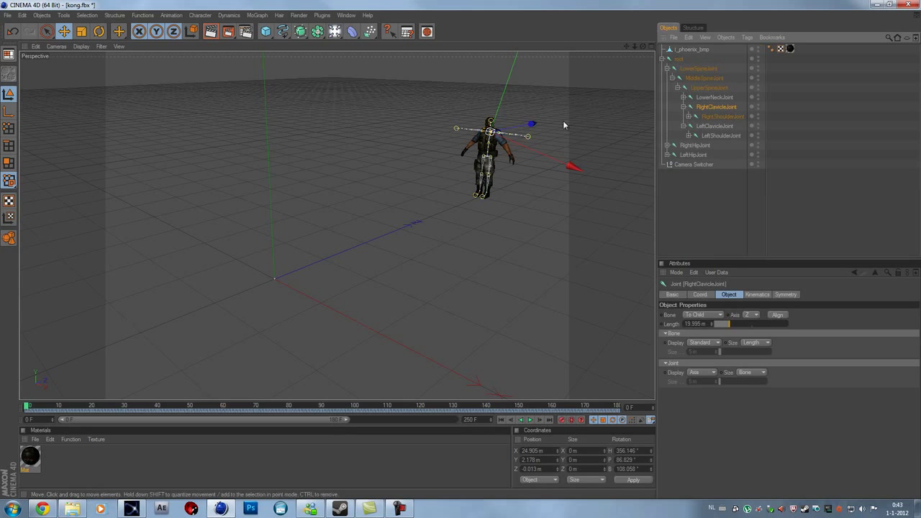
{"action": "left_click", "coordinate": [714, 126]}
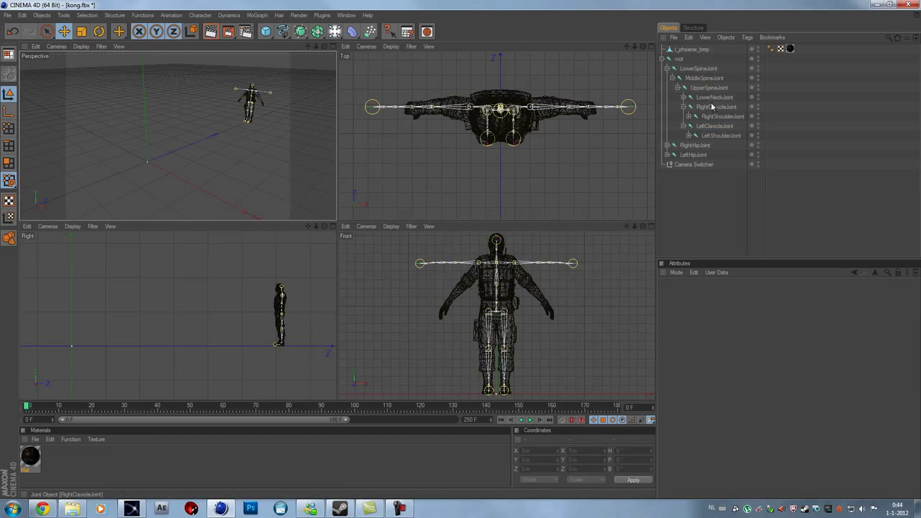
Rotate the right shoulder joint down onto the model's arm, then select the left clavicle joints.
{"action": "left_click", "coordinate": [718, 106]}
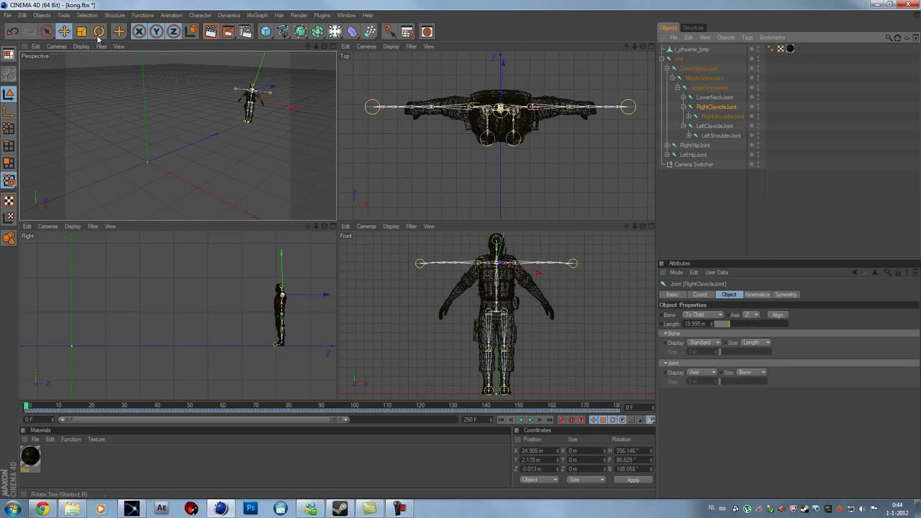
{"action": "left_click", "coordinate": [99, 31]}
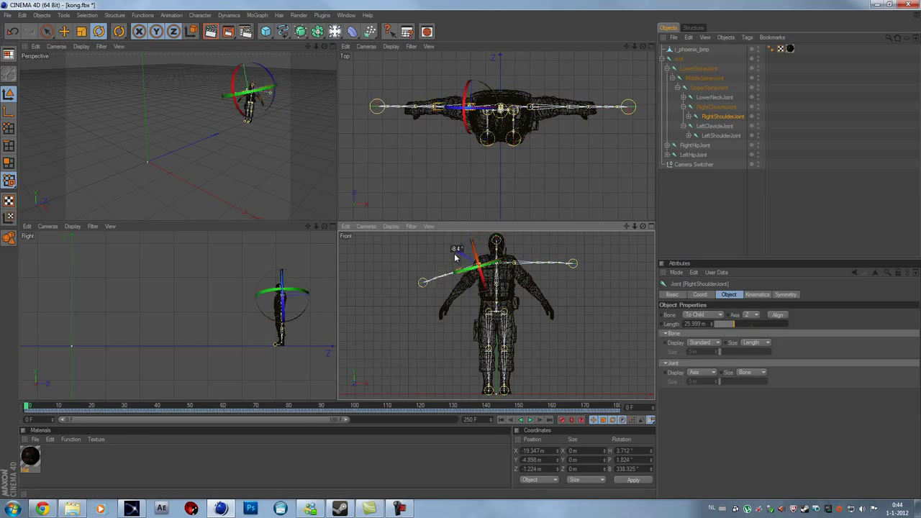
{"action": "left_click_drag", "start_coordinate": [468, 255], "coordinate": [450, 272]}
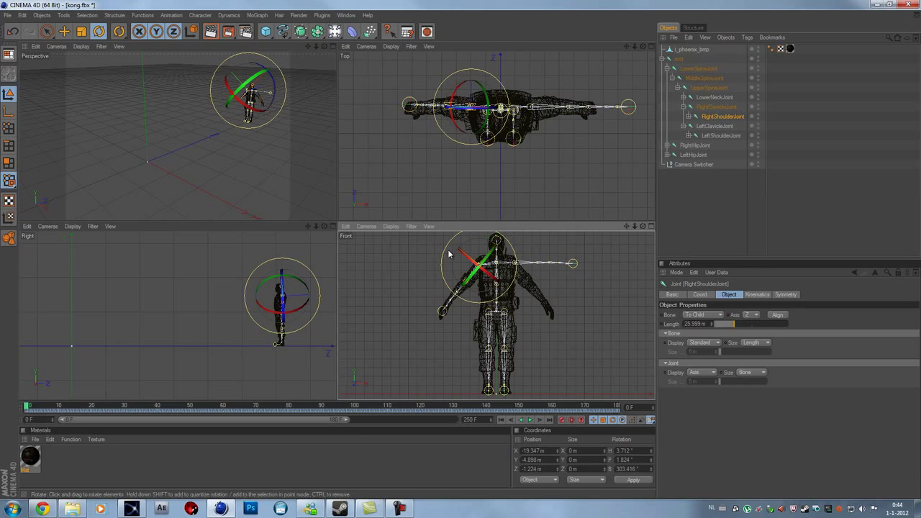
{"action": "mouse_move", "coordinate": [280, 252]}
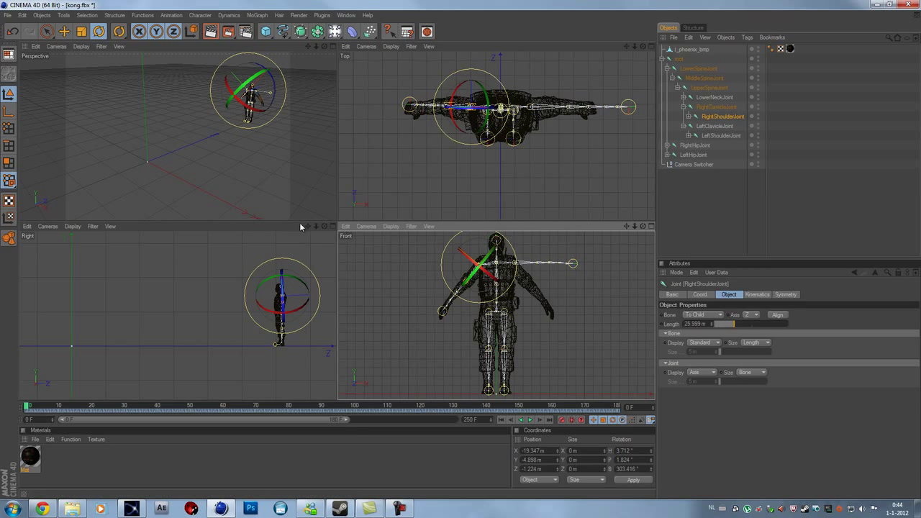
{"action": "left_click", "coordinate": [715, 126]}
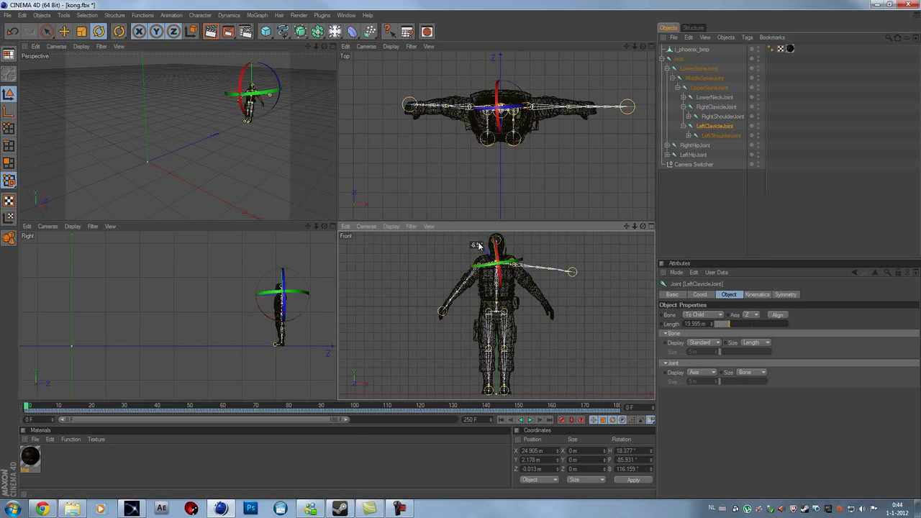
{"action": "left_click", "coordinate": [721, 136]}
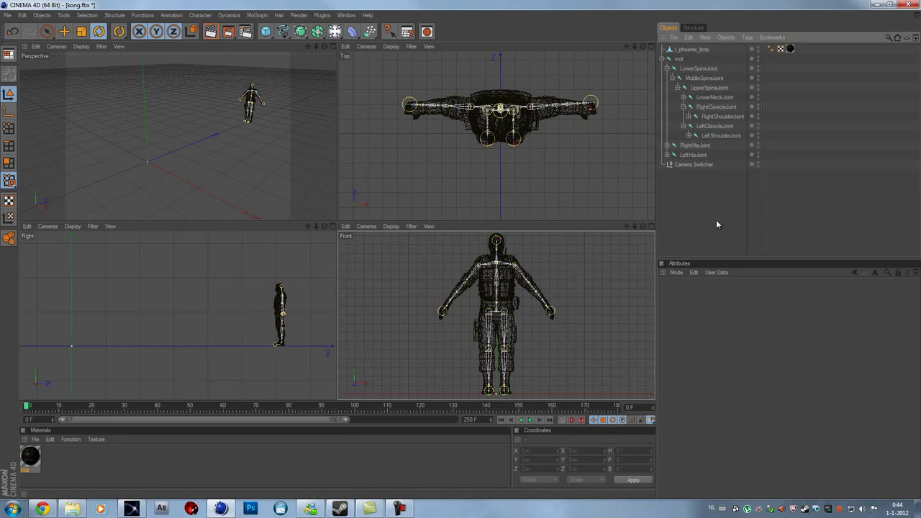
{"action": "mouse_move", "coordinate": [701, 145]}
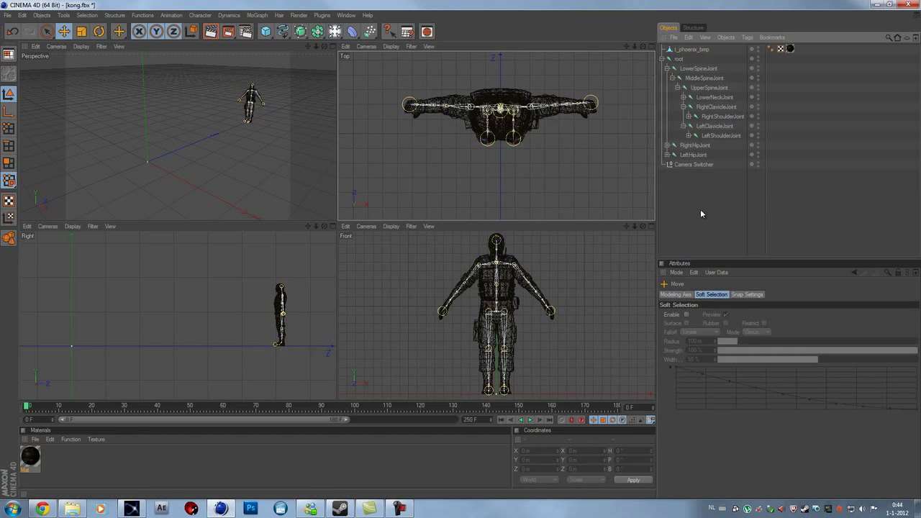
{"action": "mouse_move", "coordinate": [503, 84]}
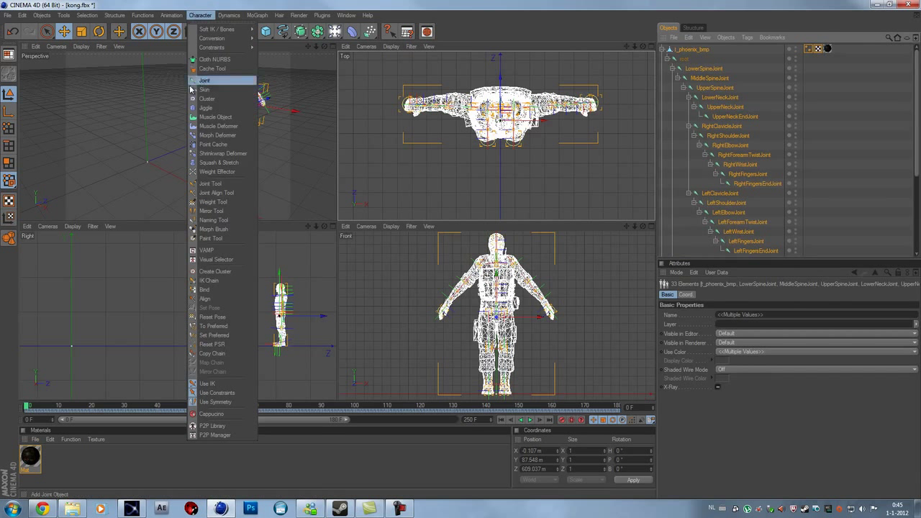
{"action": "mouse_move", "coordinate": [212, 289]}
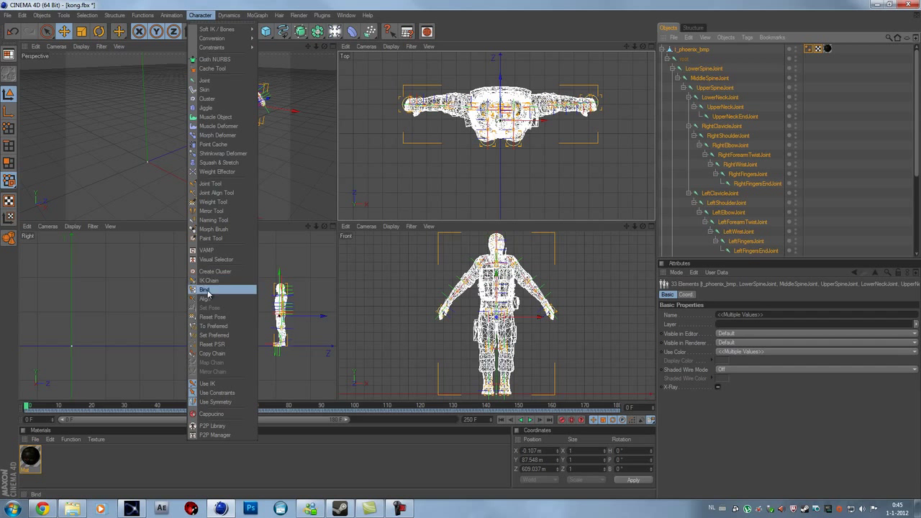
{"action": "mouse_move", "coordinate": [204, 80]}
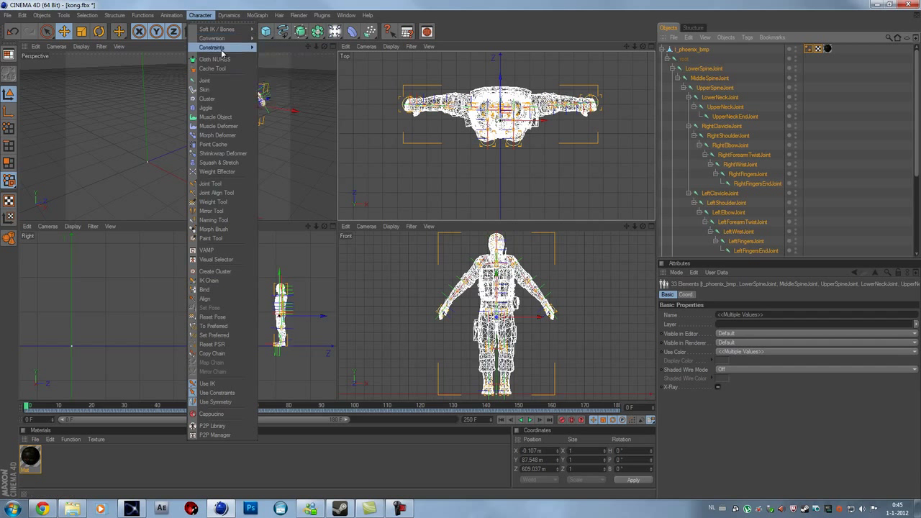
{"action": "mouse_move", "coordinate": [205, 289]}
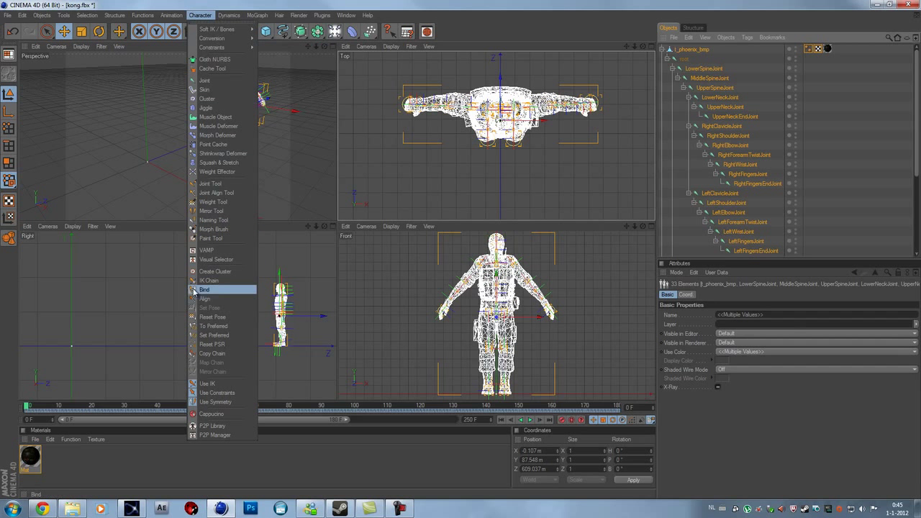
Bind the selected phoenix mesh to the kong skeleton joints via Character > Bind.
{"action": "left_click", "coordinate": [205, 289]}
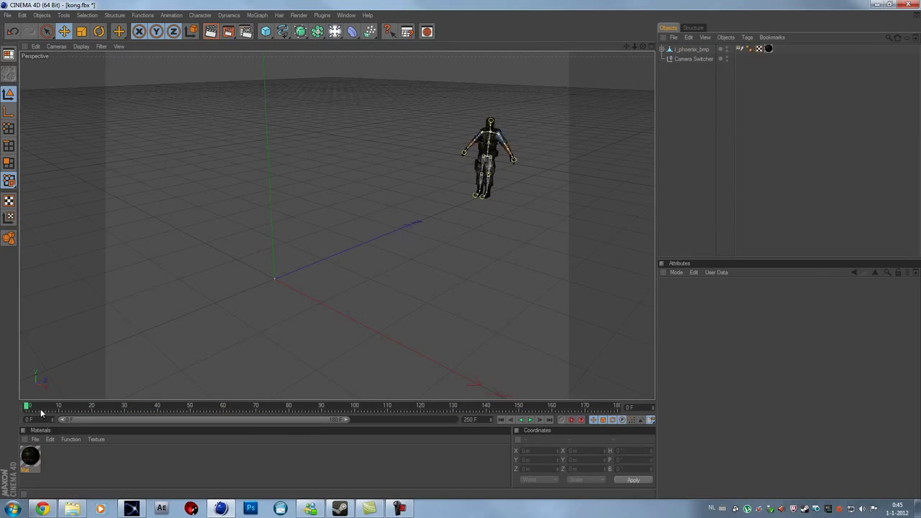
Scrub the timeline to about frame 79 to watch the bound phoenix model tumble.
{"action": "left_click_drag", "start_coordinate": [27, 407], "coordinate": [331, 406]}
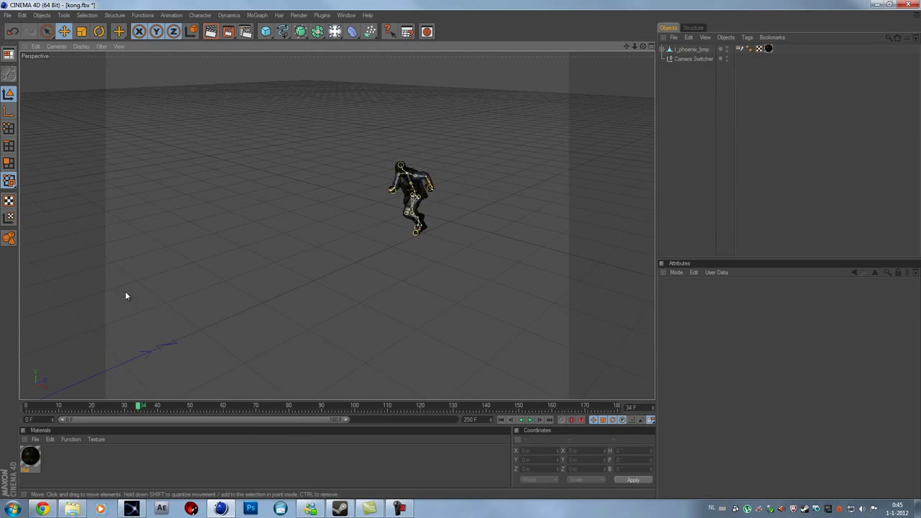
{"action": "left_click_drag", "start_coordinate": [139, 406], "coordinate": [205, 406]}
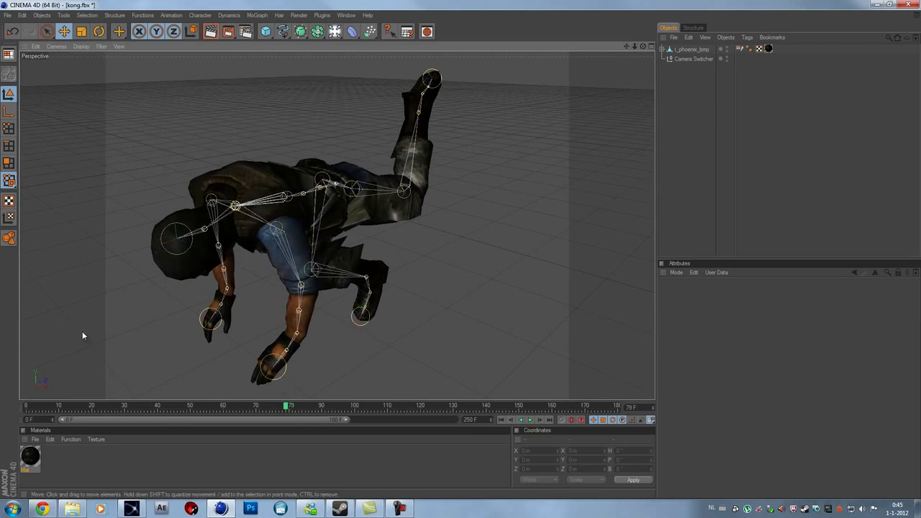
Uncheck Specular in the phoenix material's Material Editor.
{"action": "double_click", "coordinate": [30, 459]}
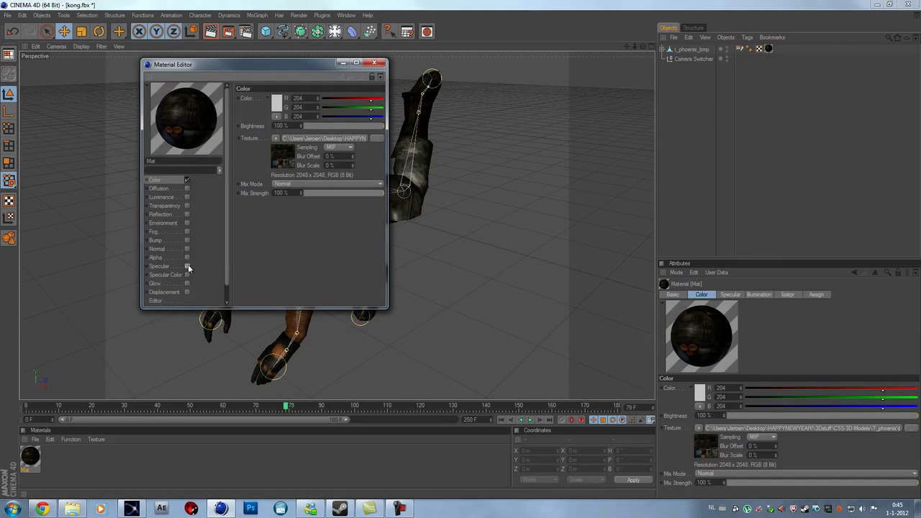
{"action": "left_click", "coordinate": [376, 63]}
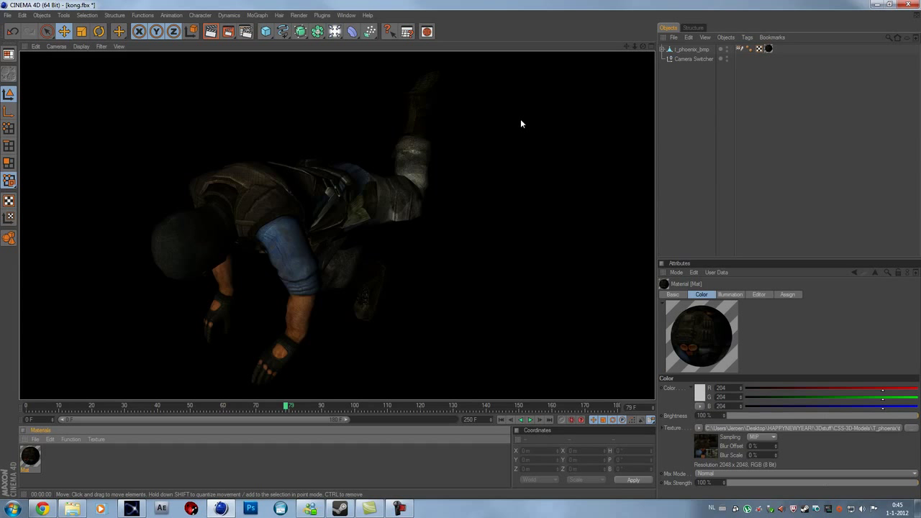
{"action": "mouse_move", "coordinate": [684, 96]}
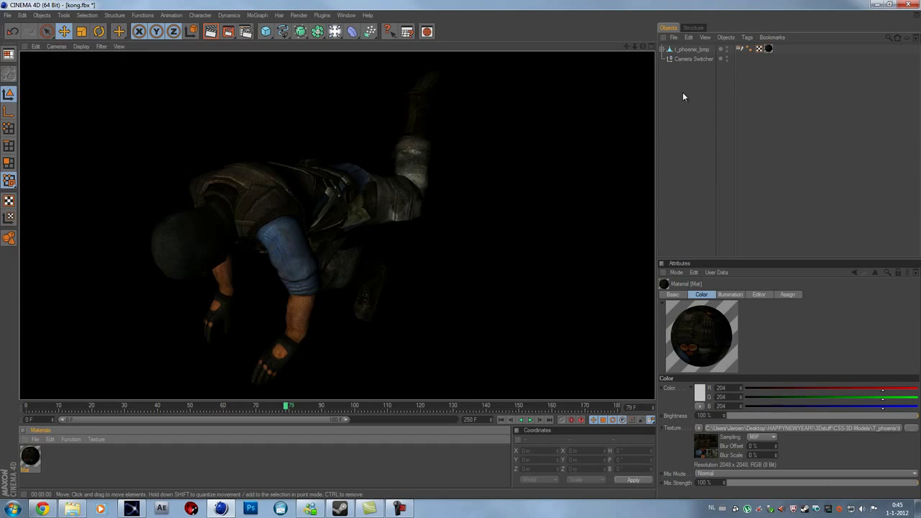